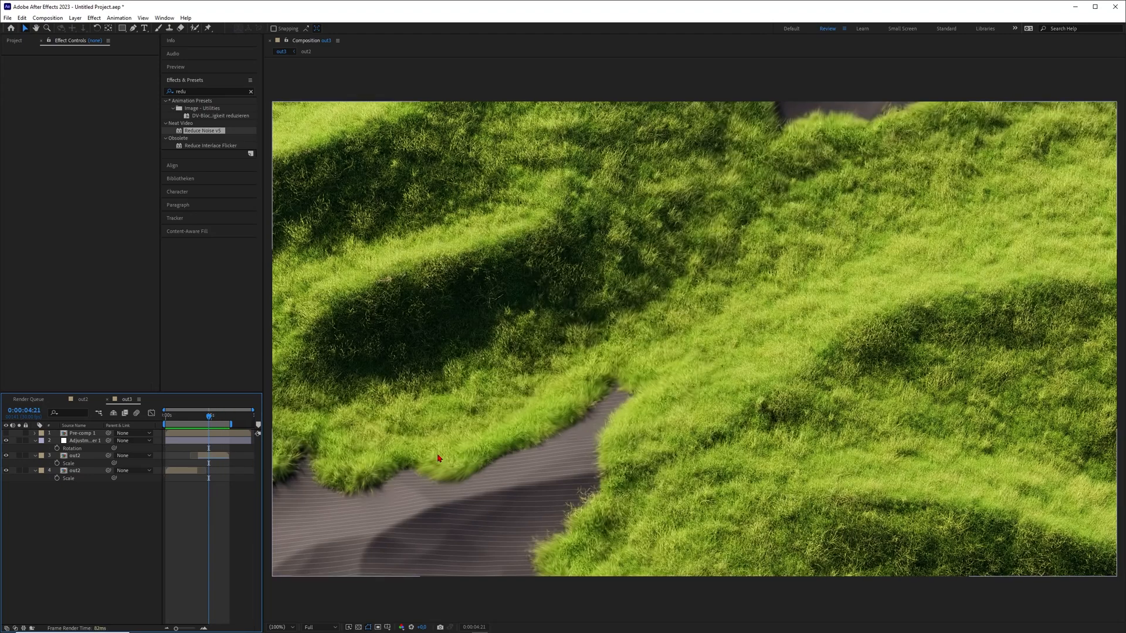
{"action": "mouse_move", "coordinate": [495, 395]}
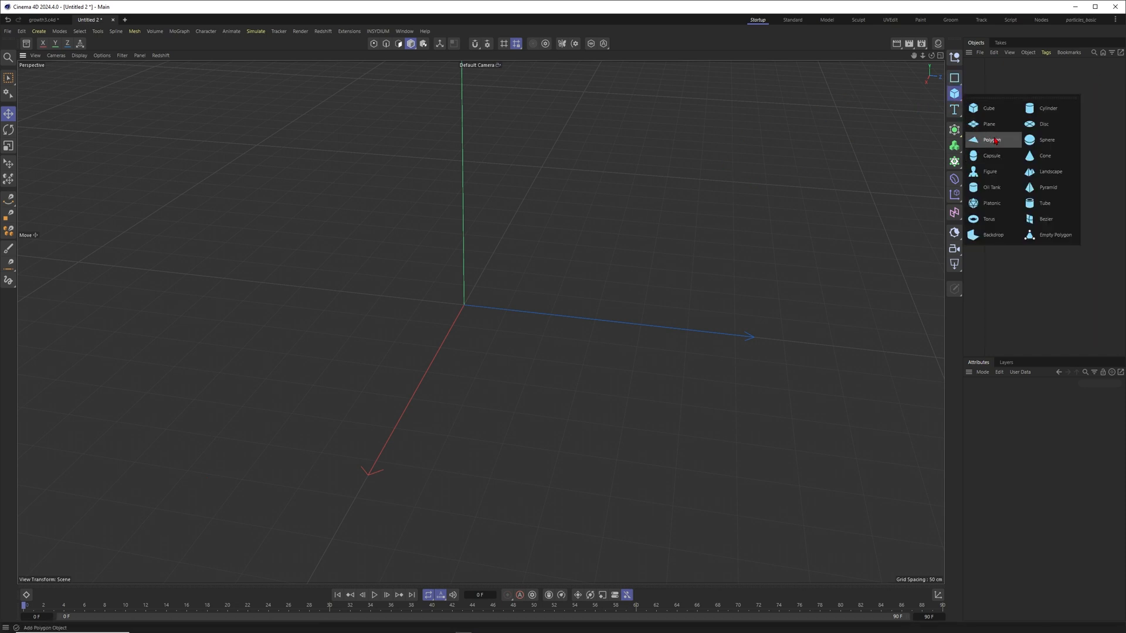
Step: Add a Landscape with a Vertex Map tag and a Freeze layer in its Fields list
{"action": "left_click", "coordinate": [1048, 171]}
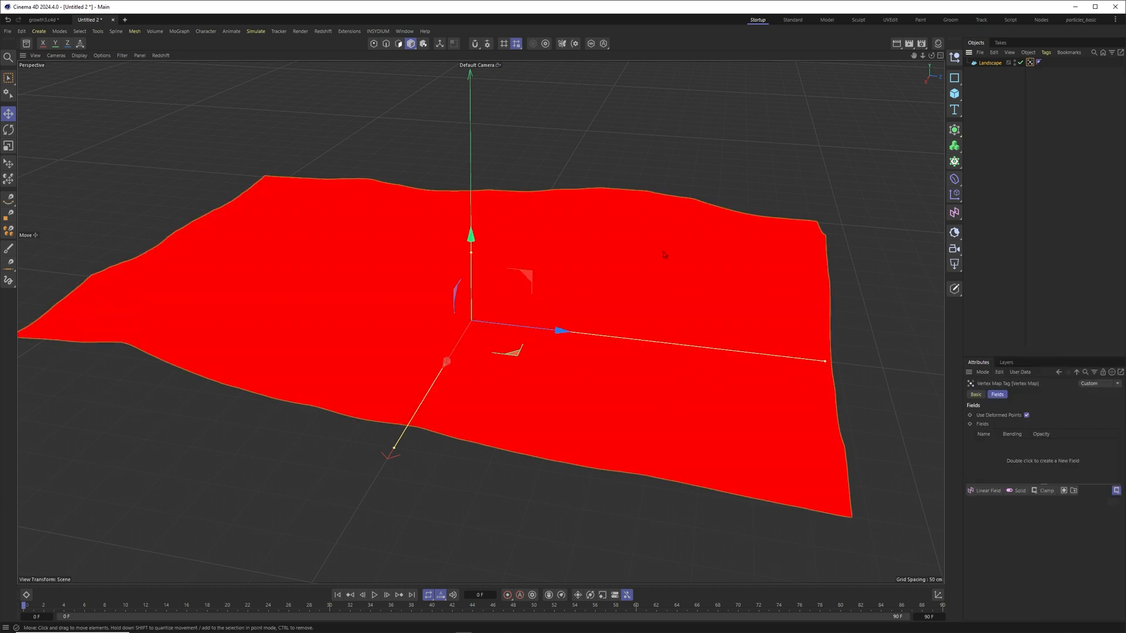
{"action": "left_click", "coordinate": [1045, 490]}
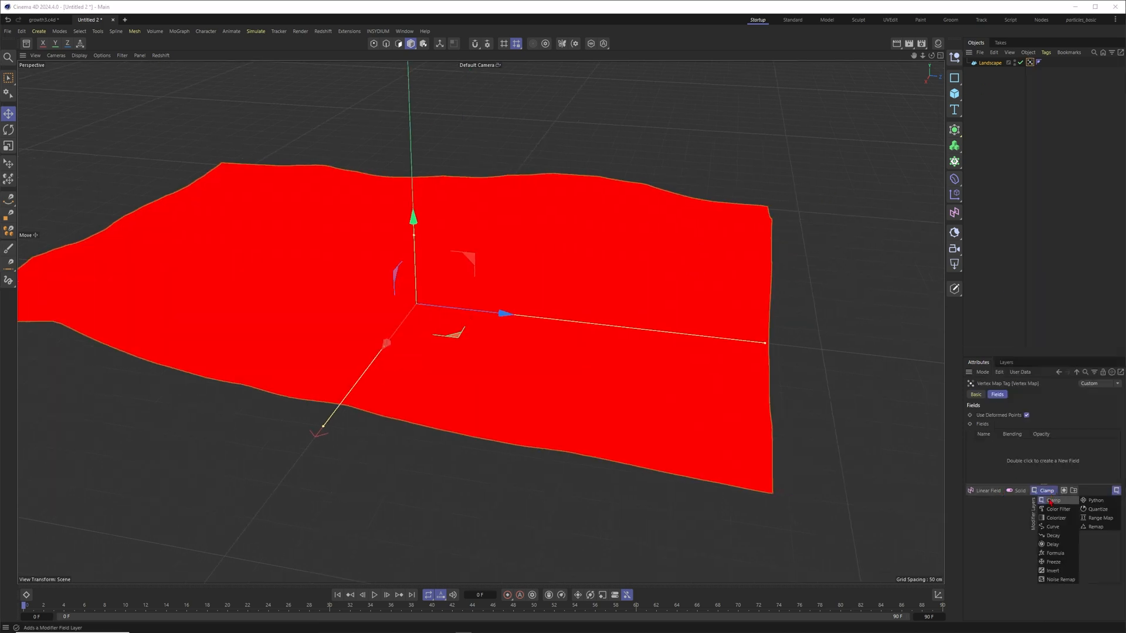
{"action": "left_click", "coordinate": [1051, 562]}
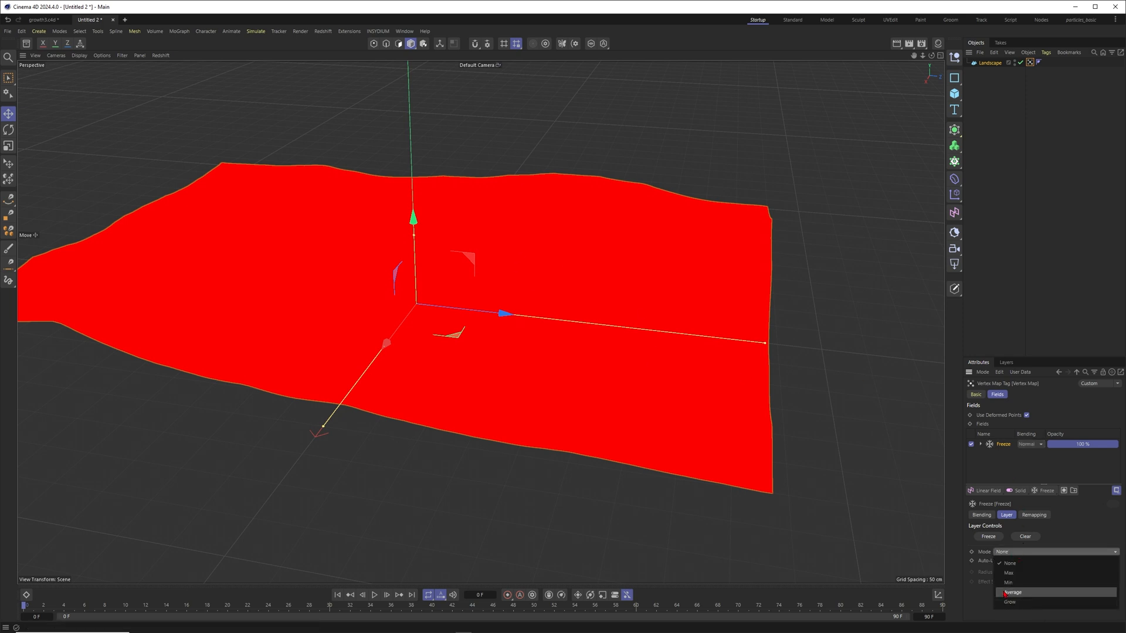
{"action": "left_click", "coordinate": [1009, 602]}
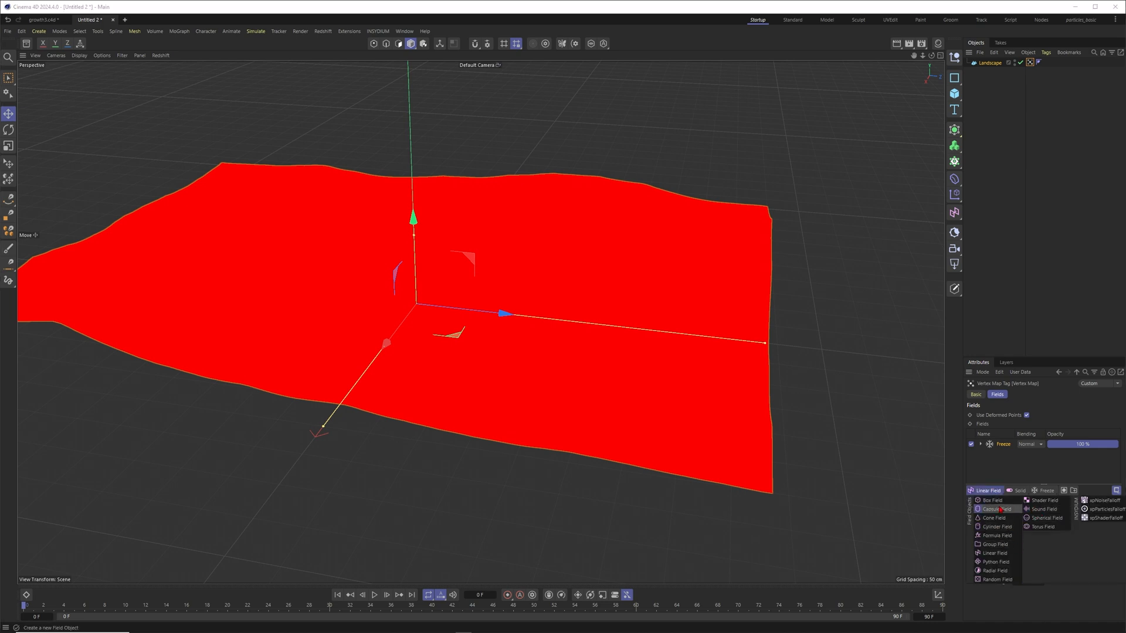
Step: Add a Spherical Field above the Freeze layer and raise landscape segments to 200×300
{"action": "left_click", "coordinate": [1043, 518]}
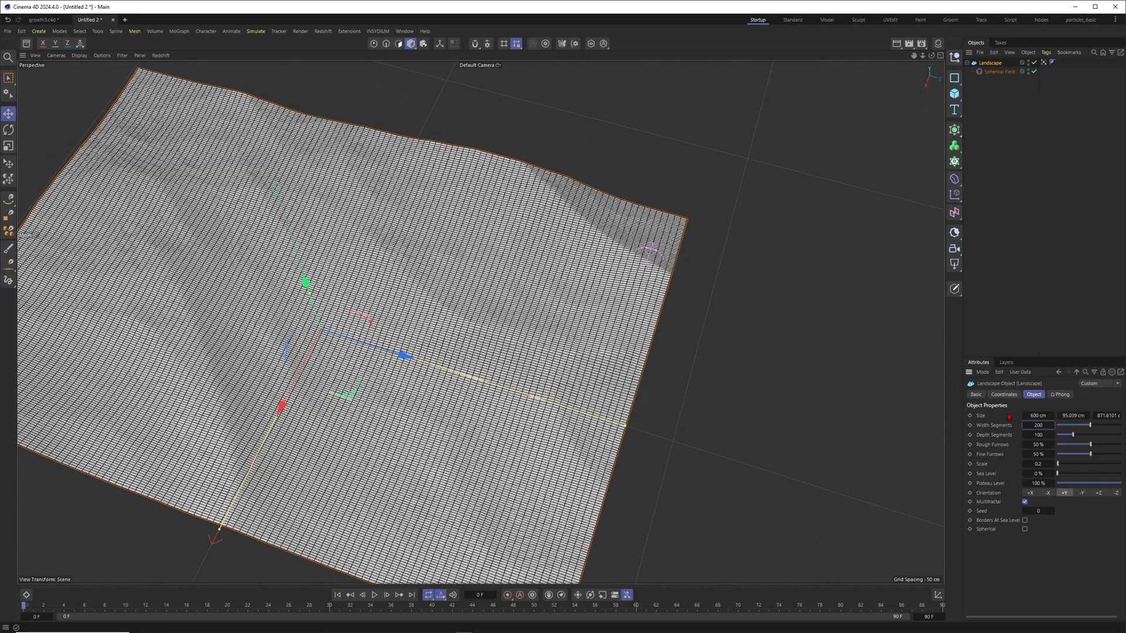
{"action": "type", "text": "300"}
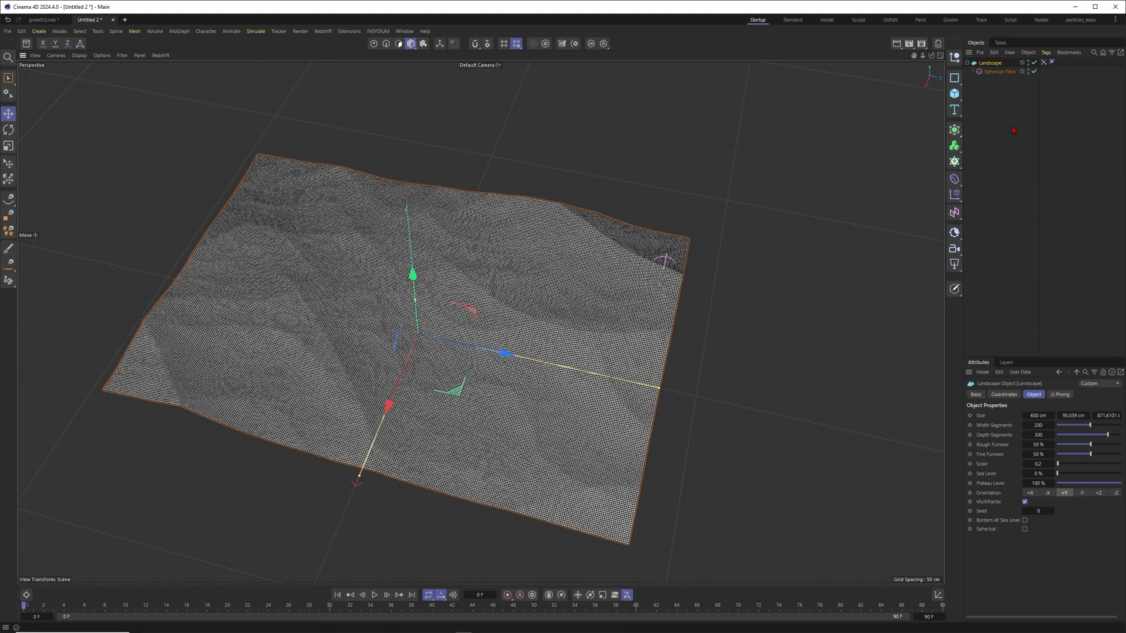
{"action": "left_click", "coordinate": [999, 72]}
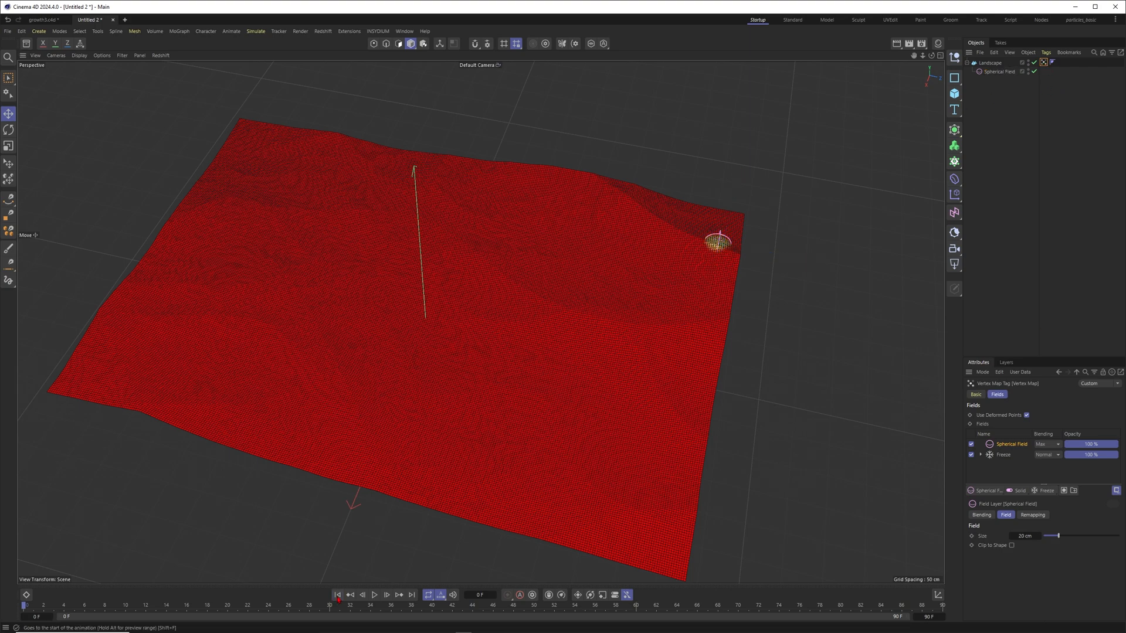
Step: Rewind and play the timeline to watch the yellow frozen patch grow from the corner
{"action": "left_click", "coordinate": [373, 594]}
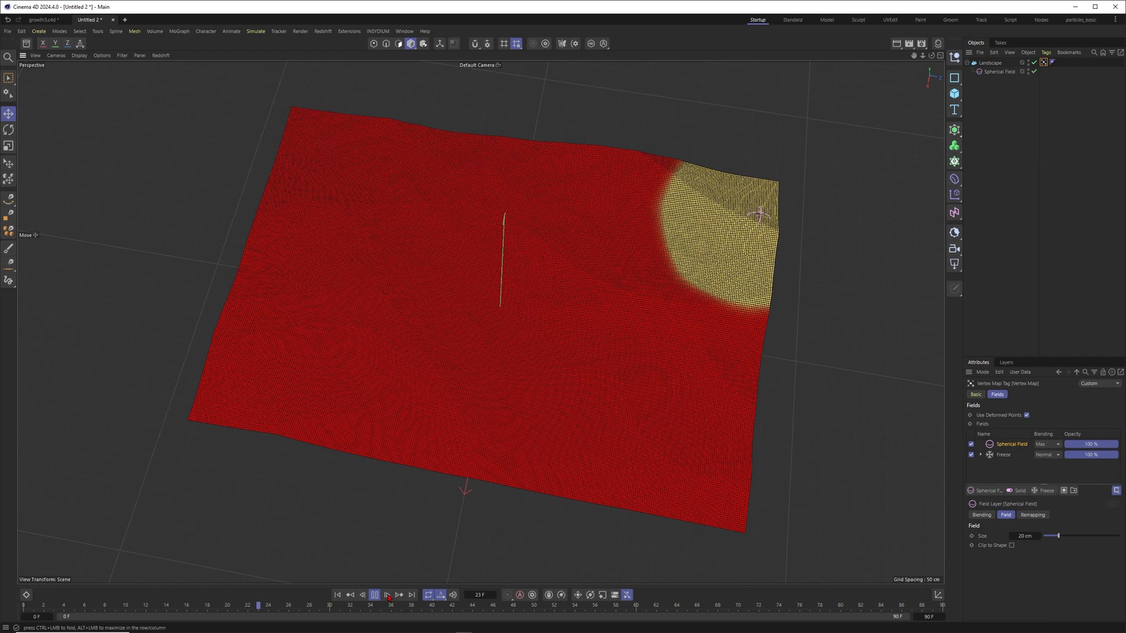
{"action": "left_click", "coordinate": [386, 594]}
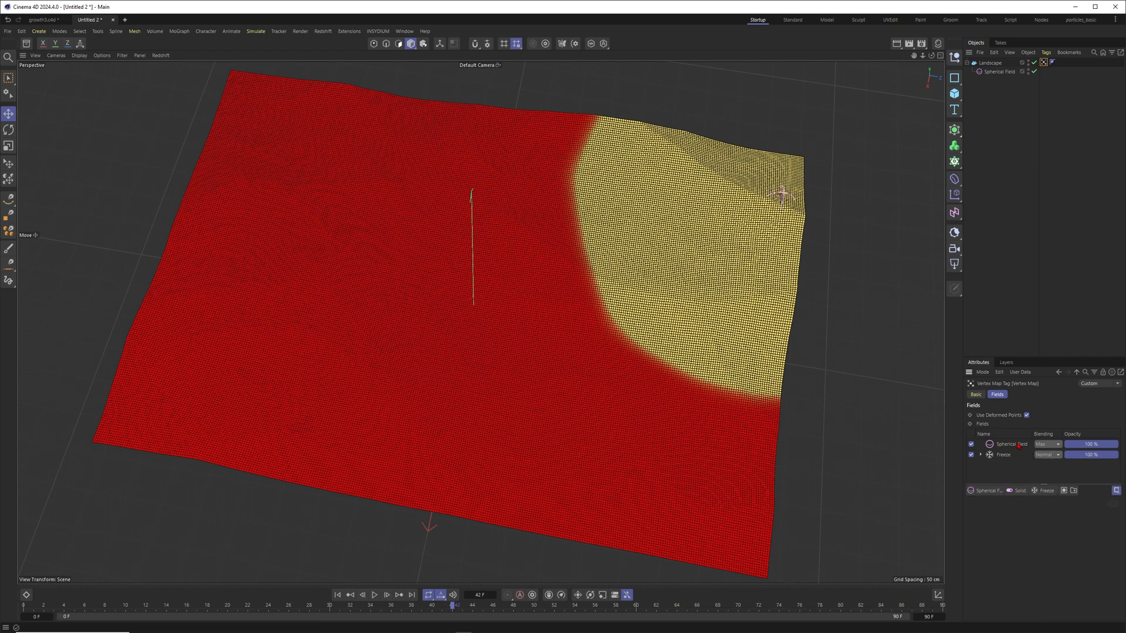
{"action": "left_click", "coordinate": [985, 490]}
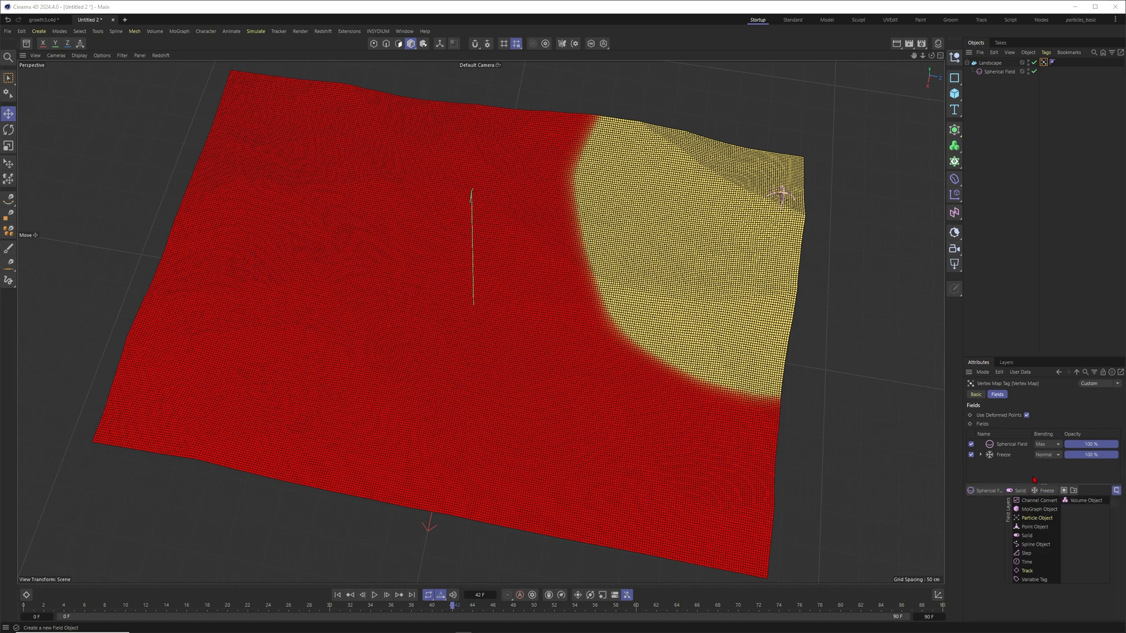
{"action": "mouse_move", "coordinate": [611, 180]}
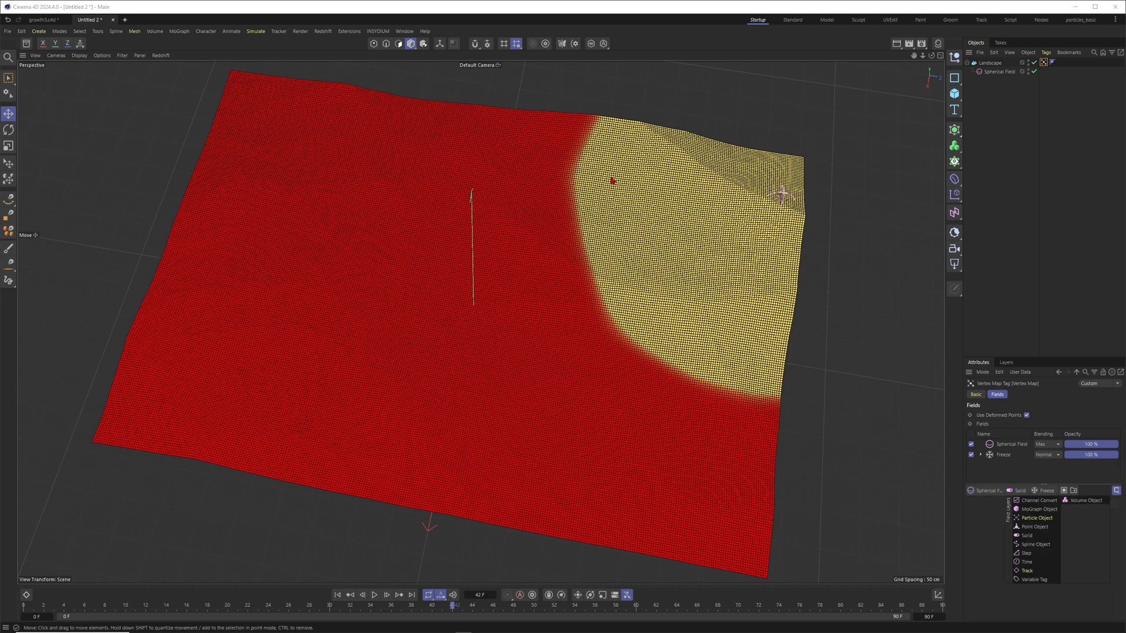
{"action": "mouse_move", "coordinate": [757, 167]}
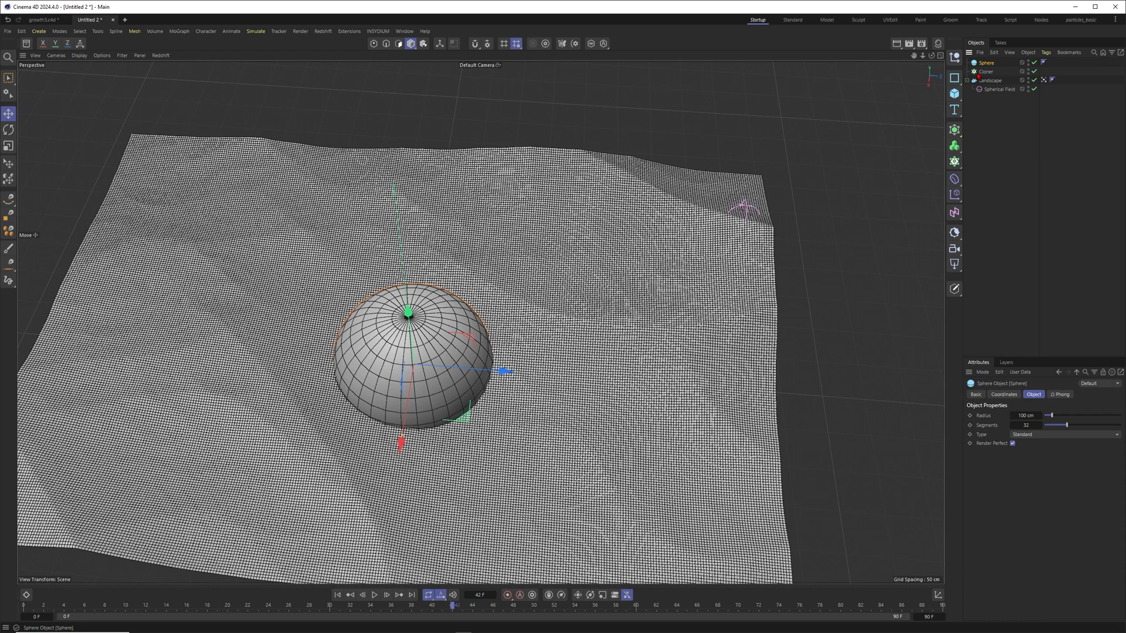
Step: Switch the Cloner's distribution from Grid to Object mode on the Landscape
{"action": "left_click", "coordinate": [1070, 415]}
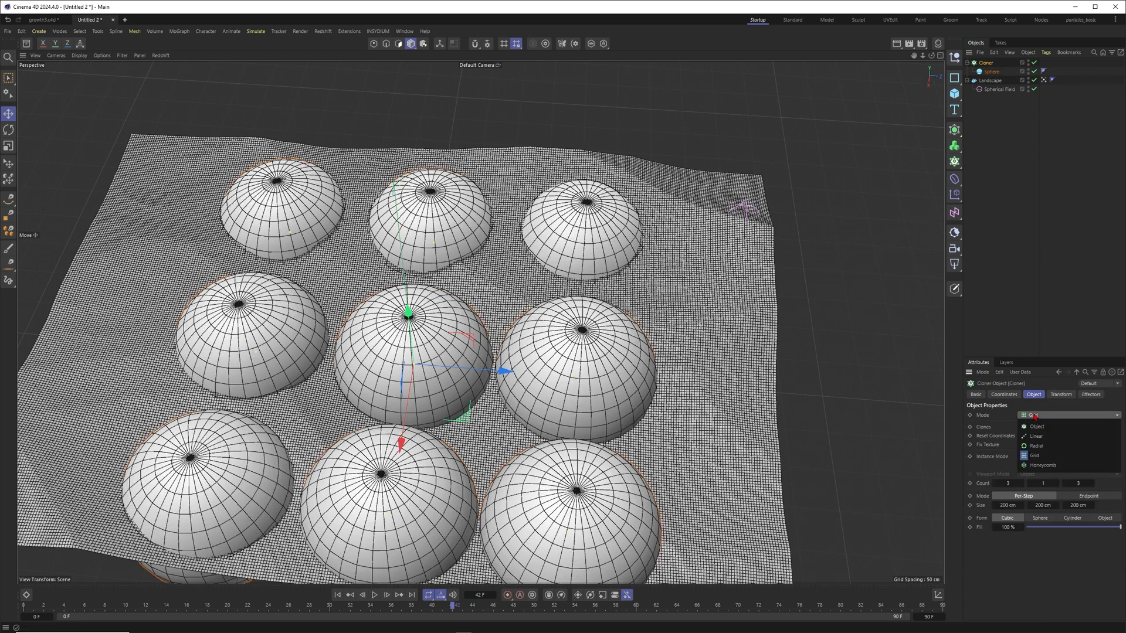
{"action": "left_click", "coordinate": [1035, 426]}
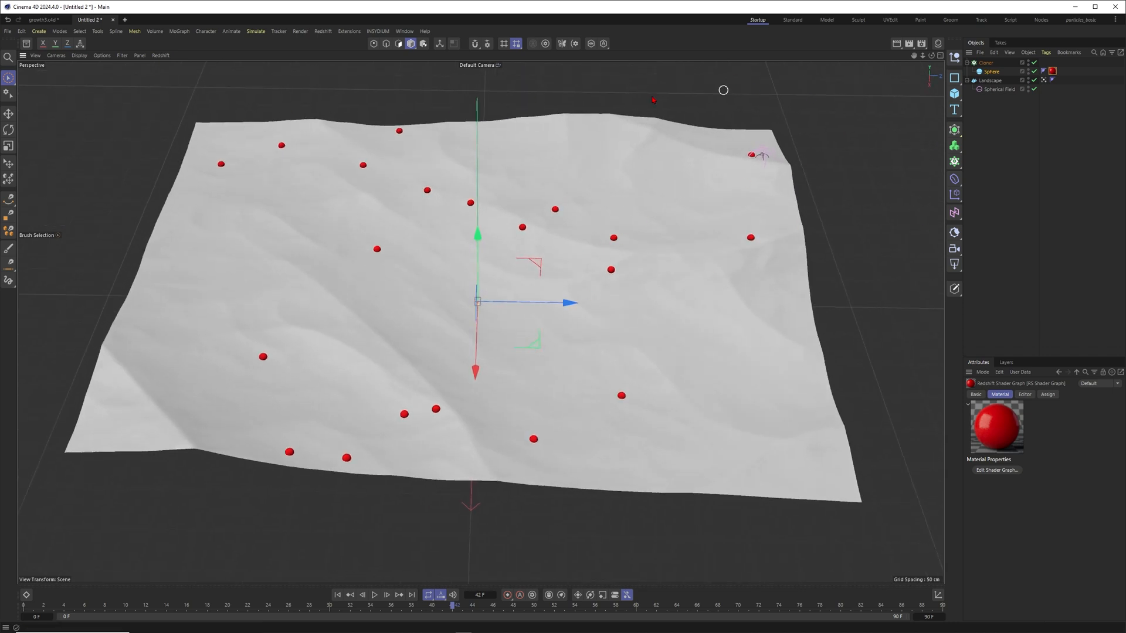
Step: Add a MoGraph Plain effector and link the vertex map in its Fields
{"action": "left_click", "coordinate": [985, 62]}
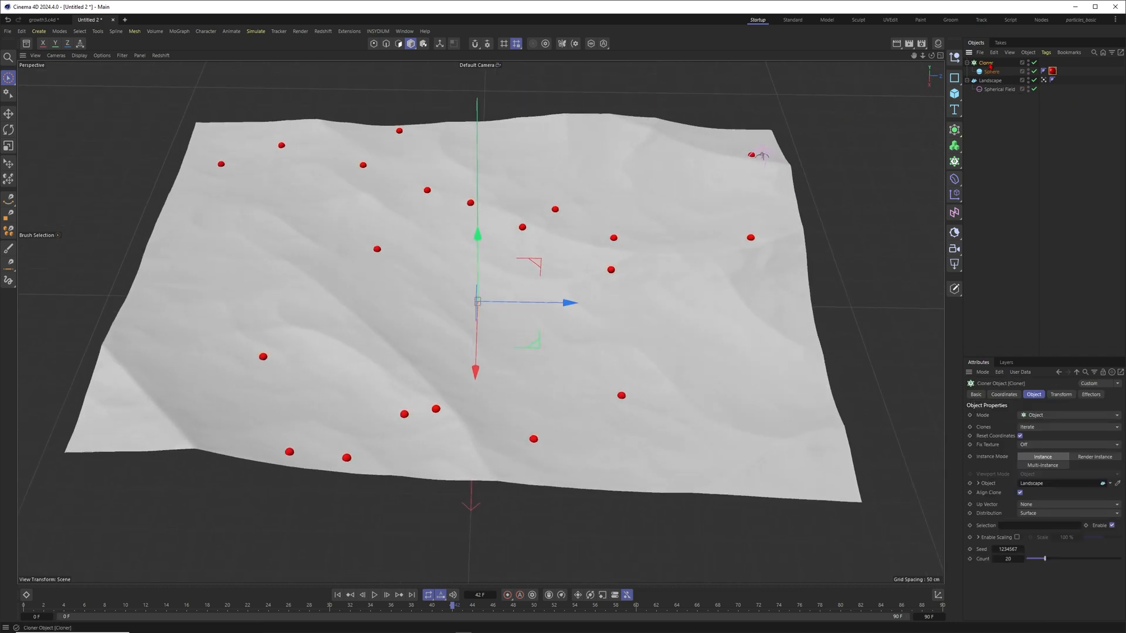
{"action": "left_click", "coordinate": [179, 31]}
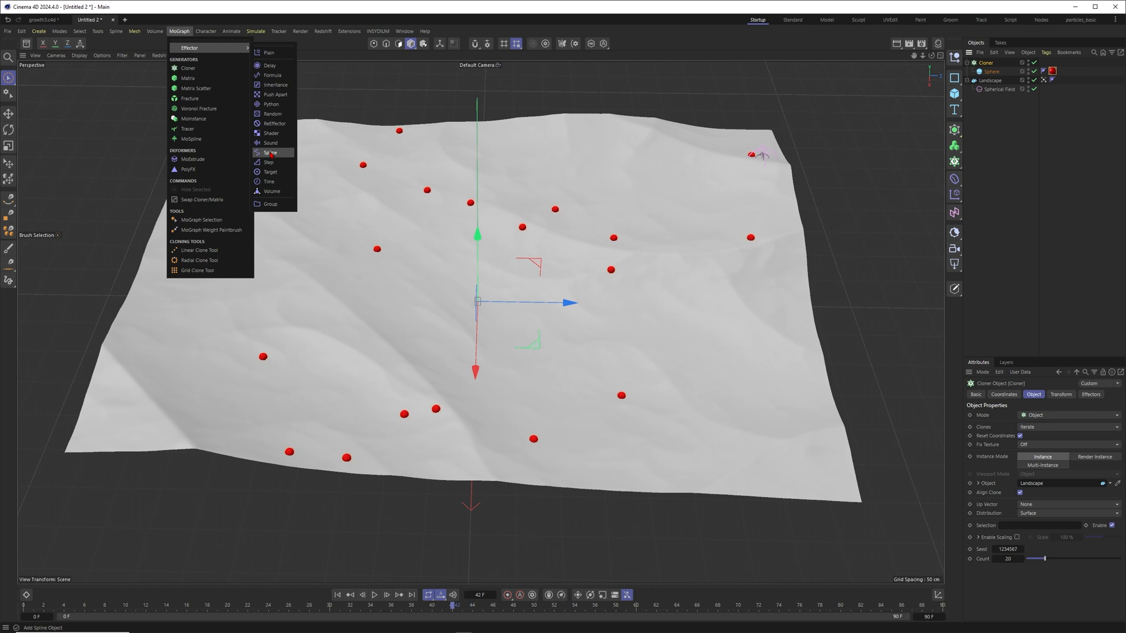
{"action": "left_click", "coordinate": [269, 52]}
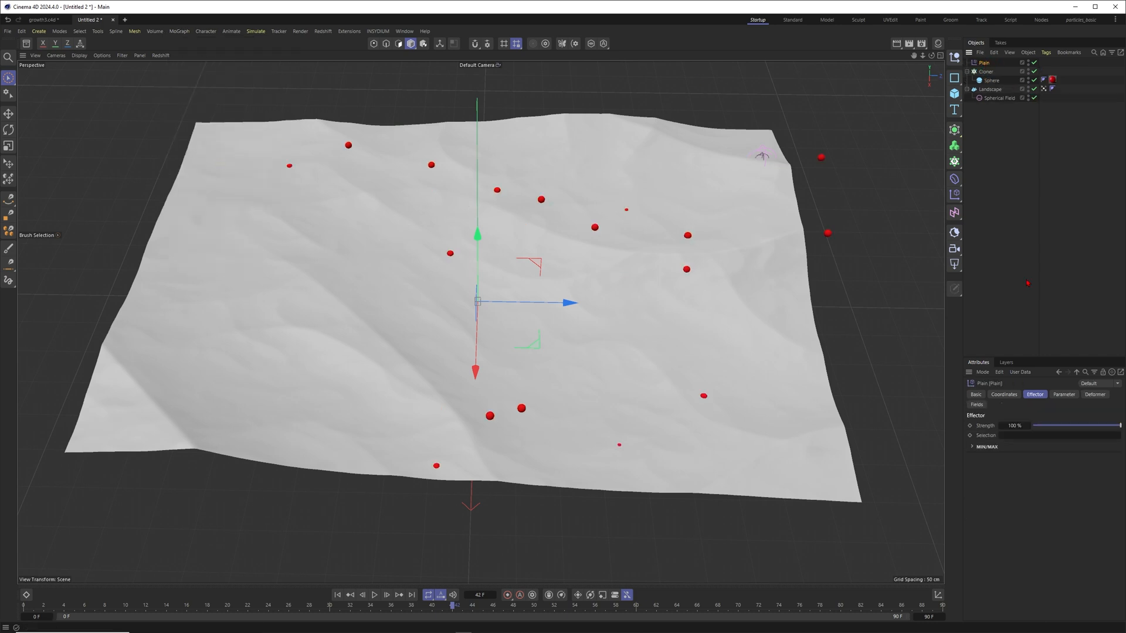
{"action": "left_click", "coordinate": [976, 404]}
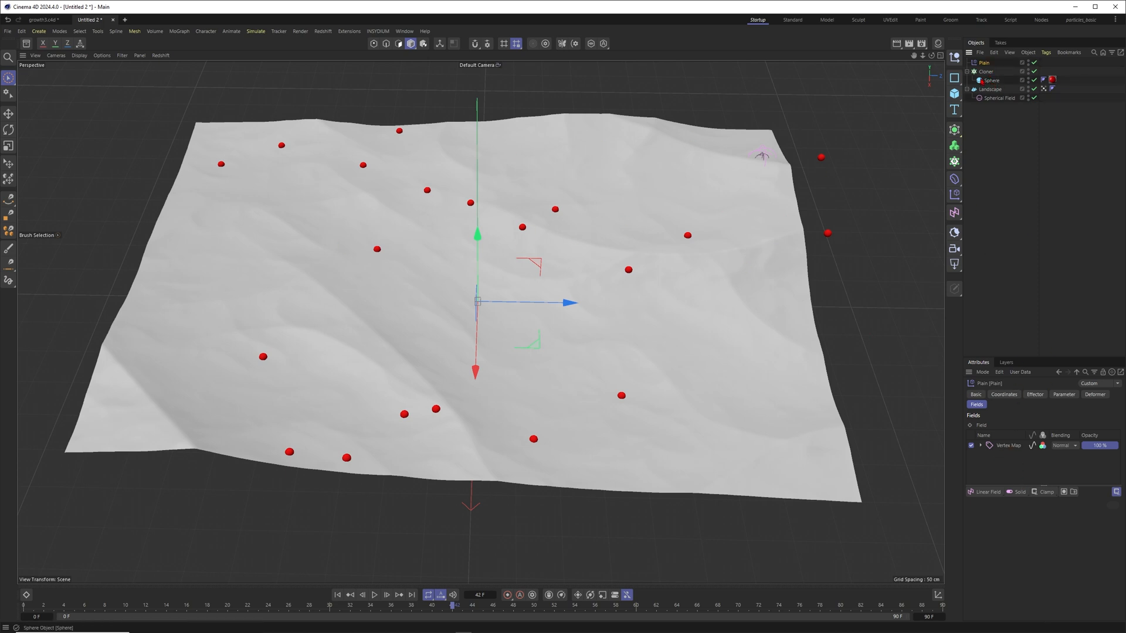
Step: Raise the cloner Count to 20000 spheres across the landscape
{"action": "left_click", "coordinate": [987, 72]}
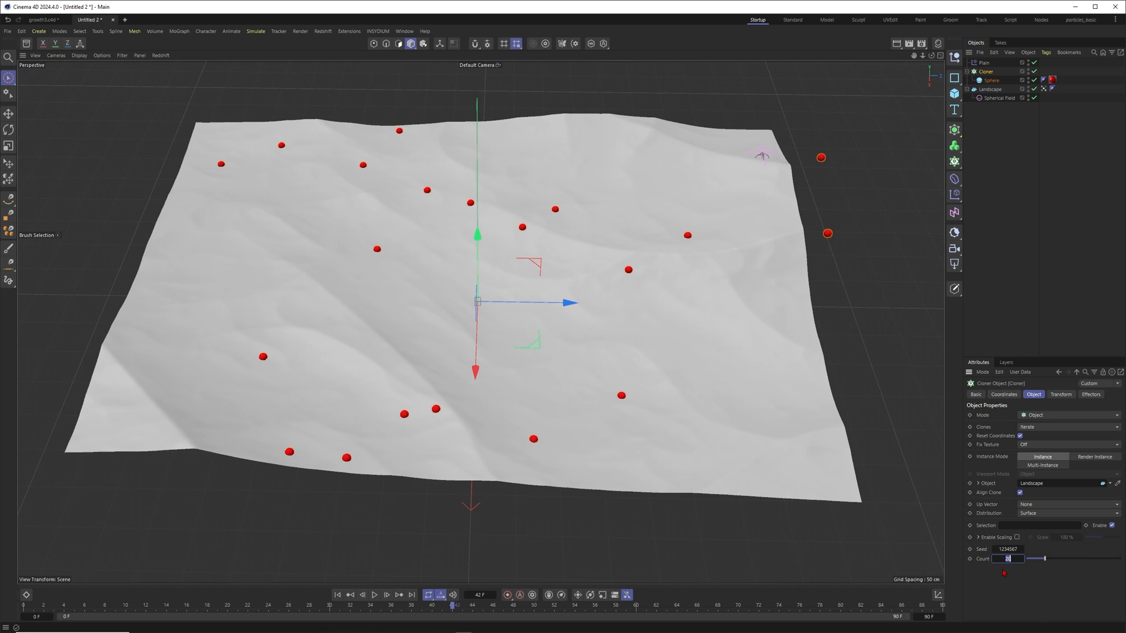
{"action": "type", "text": "2000"}
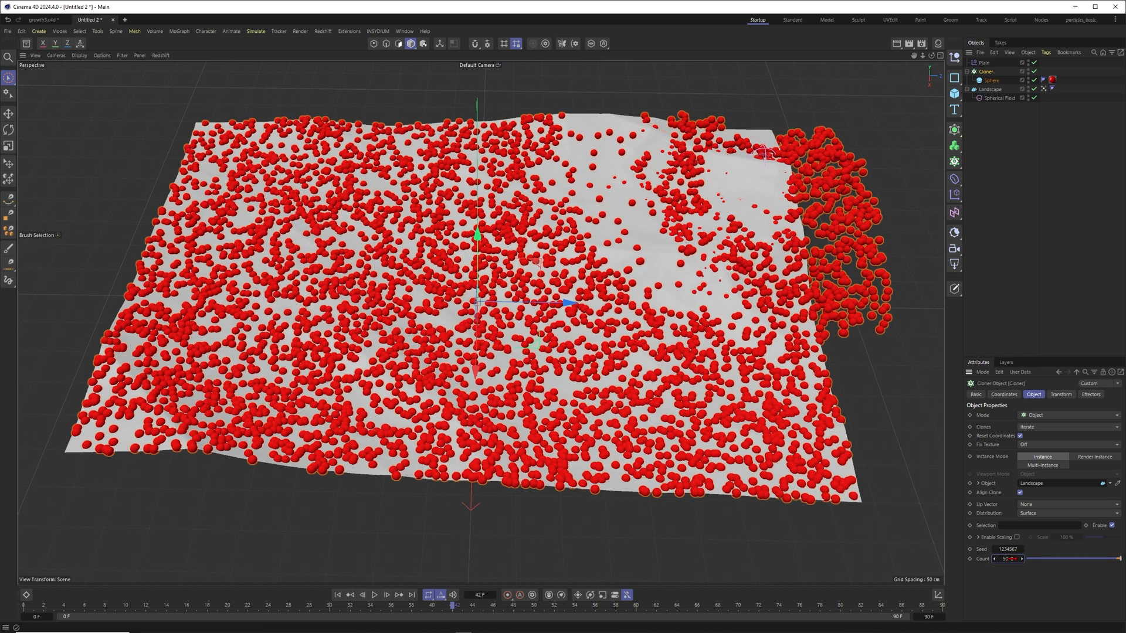
{"action": "type", "text": "20000"}
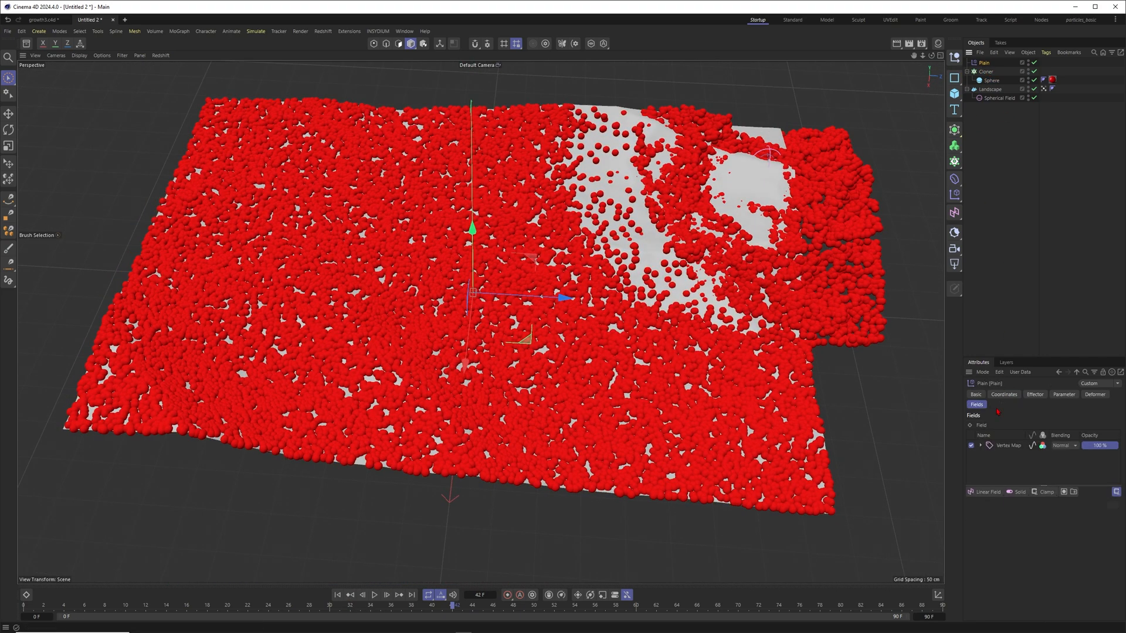
Step: Enable visibility/scale control in the Plain effector's Parameter settings
{"action": "left_click", "coordinate": [1064, 394]}
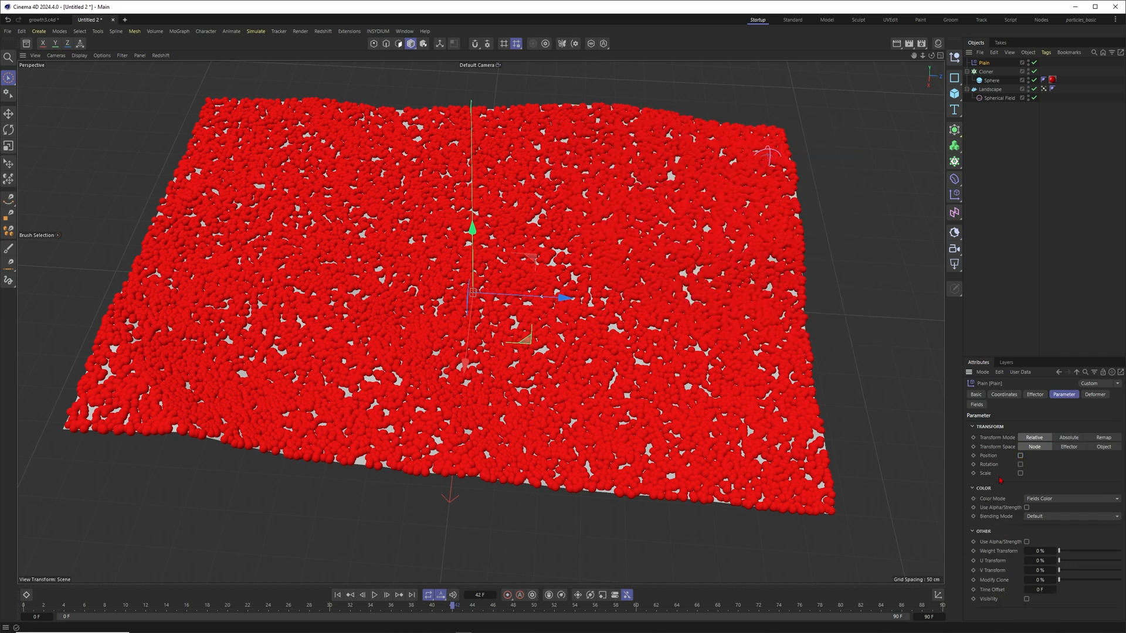
{"action": "left_click", "coordinate": [1021, 473]}
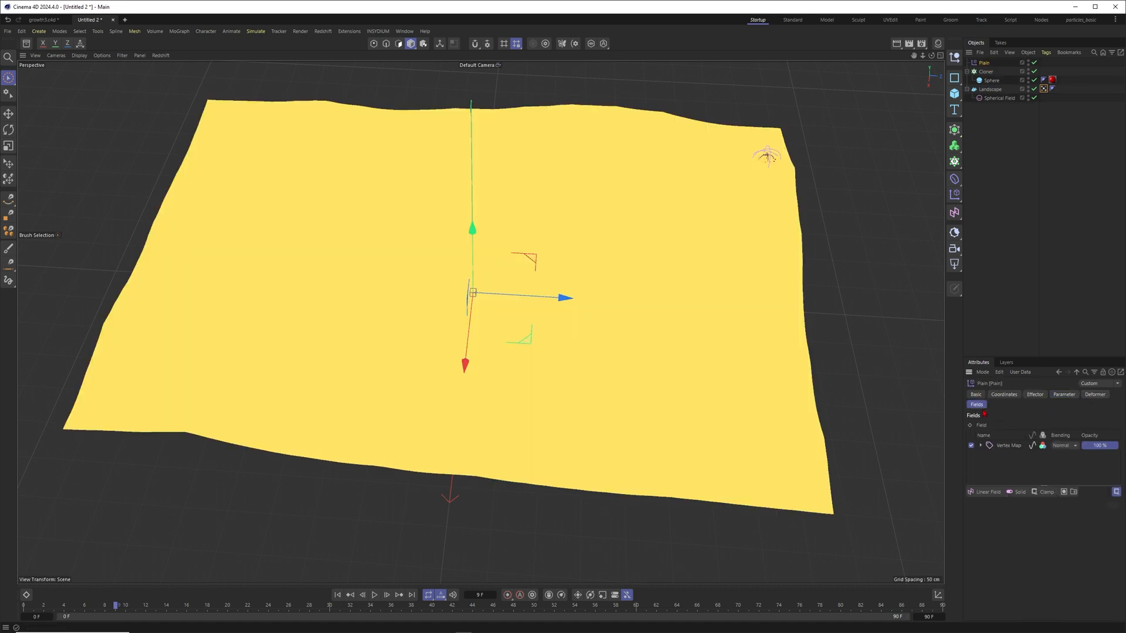
{"action": "left_click", "coordinate": [1044, 491]}
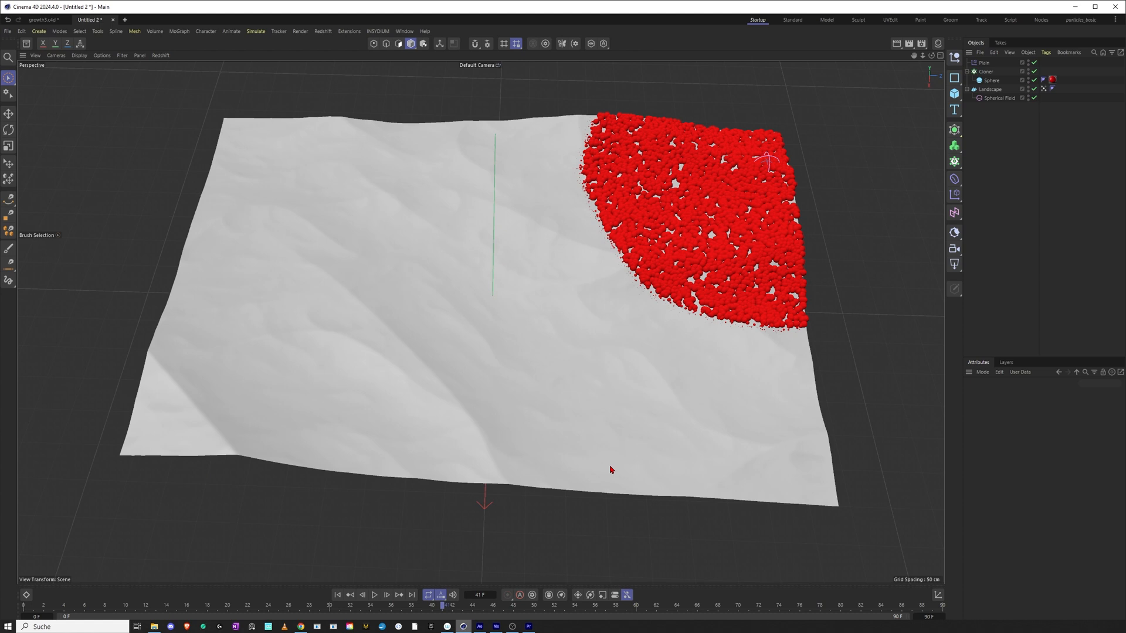
Step: Rewind and play the timeline so red spheres spread from one corner
{"action": "left_click", "coordinate": [373, 594]}
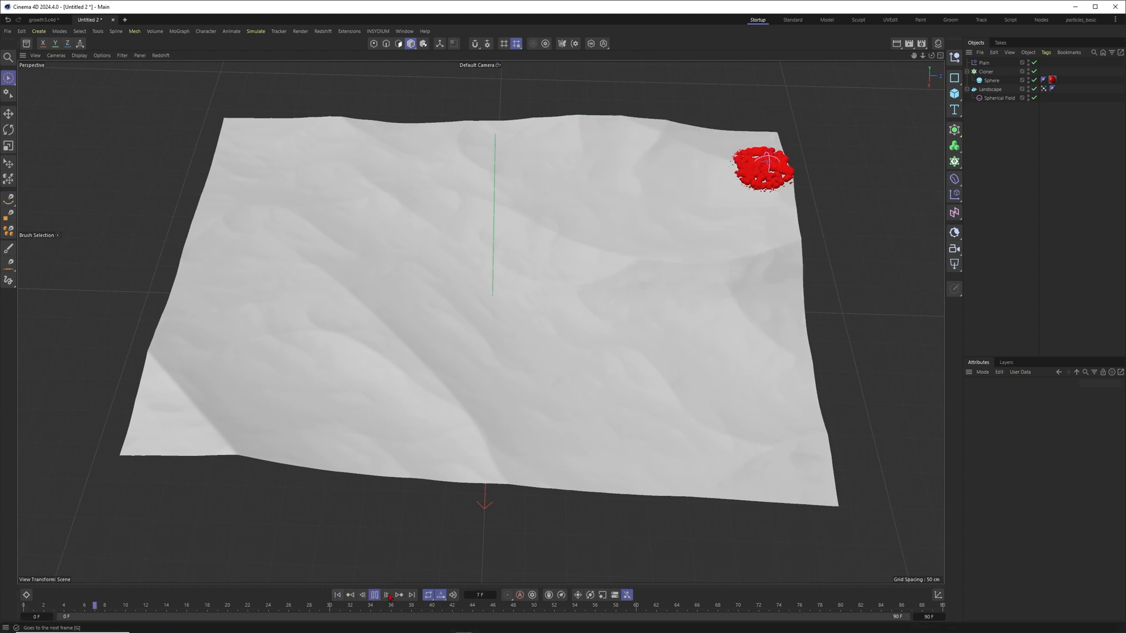
{"action": "left_click", "coordinate": [399, 594]}
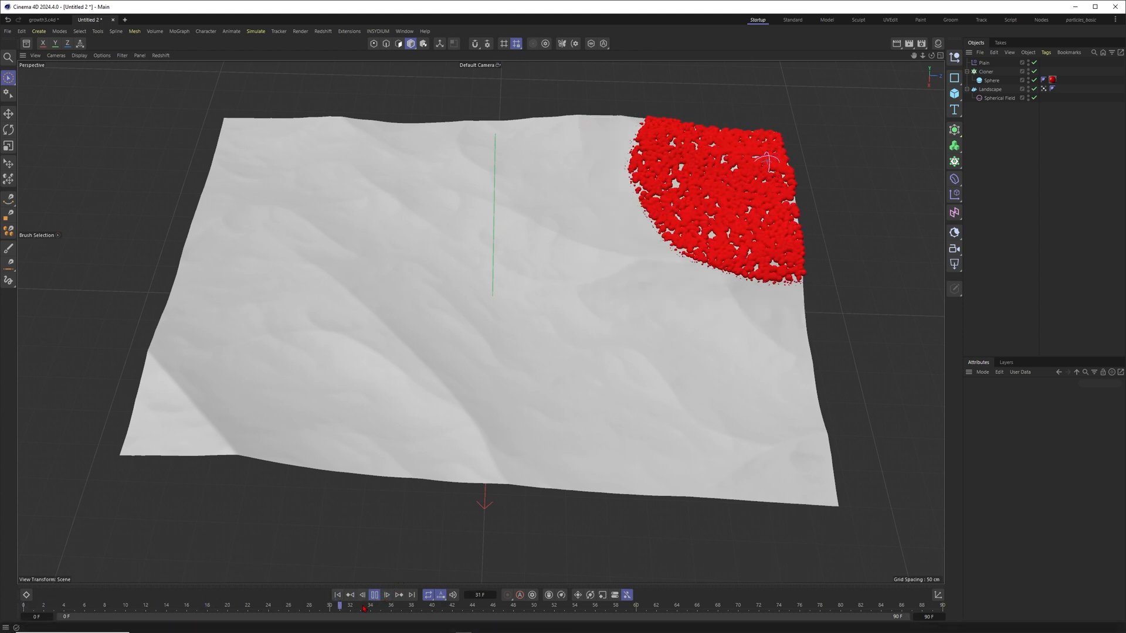
{"action": "left_click", "coordinate": [373, 595]}
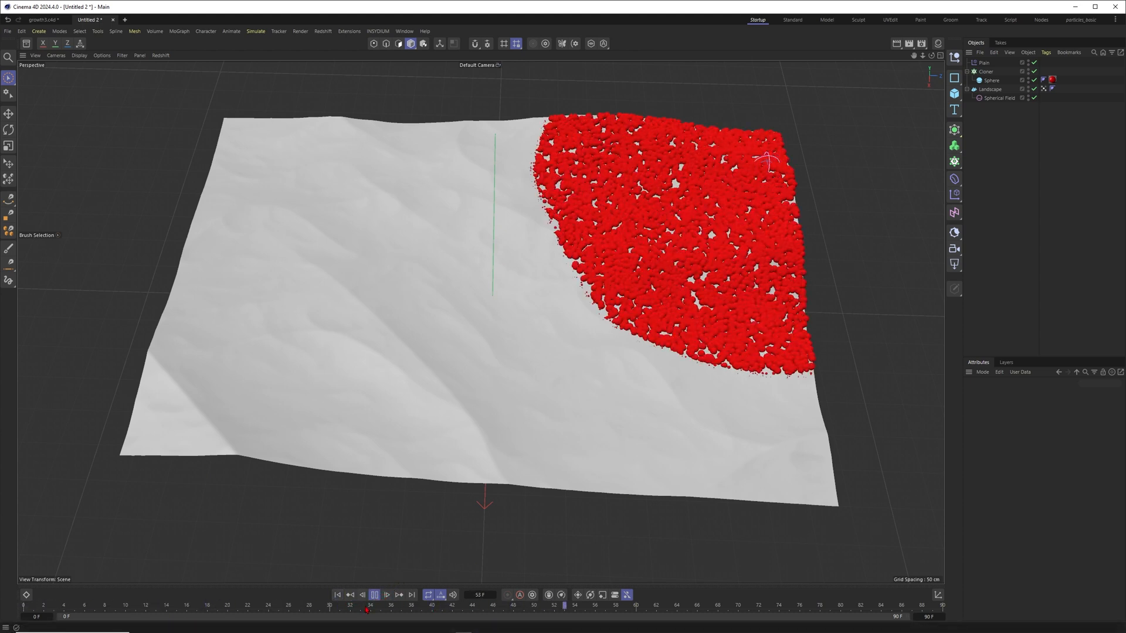